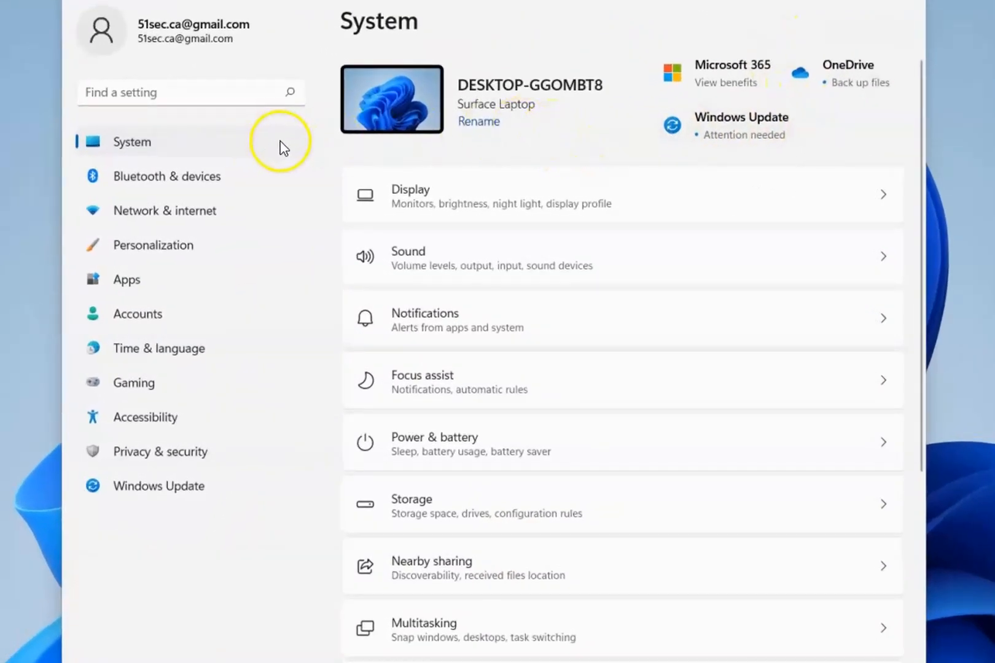
mouse_move(667, 266)
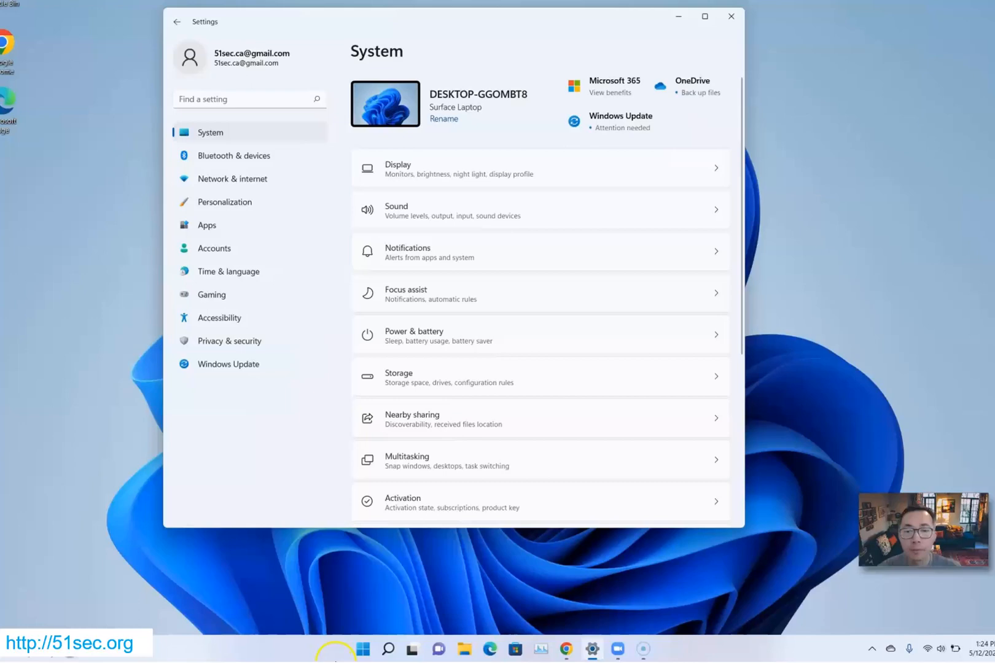
- Open System > About from the Start button's quick links menu
right_click(362, 648)
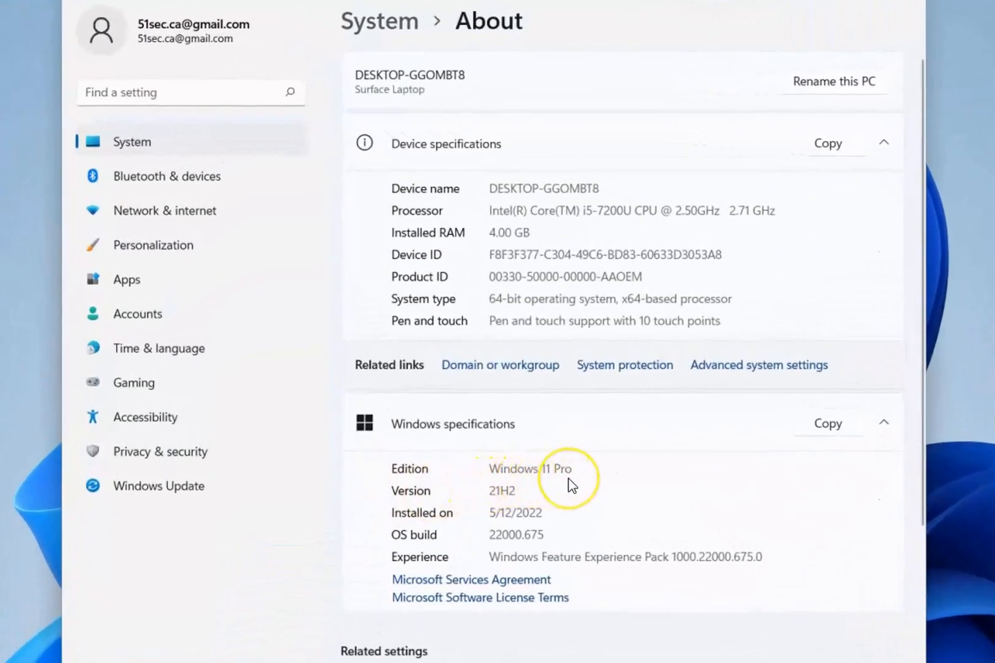
mouse_move(574, 440)
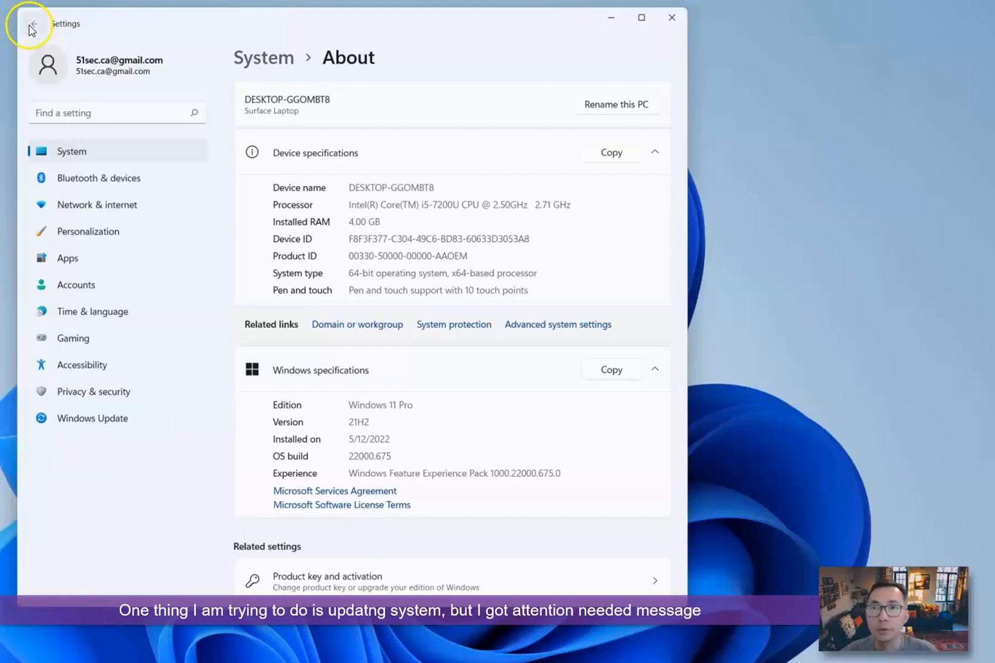
- Go back to System and open the Windows Update 'Attention needed' status page
left_click(33, 24)
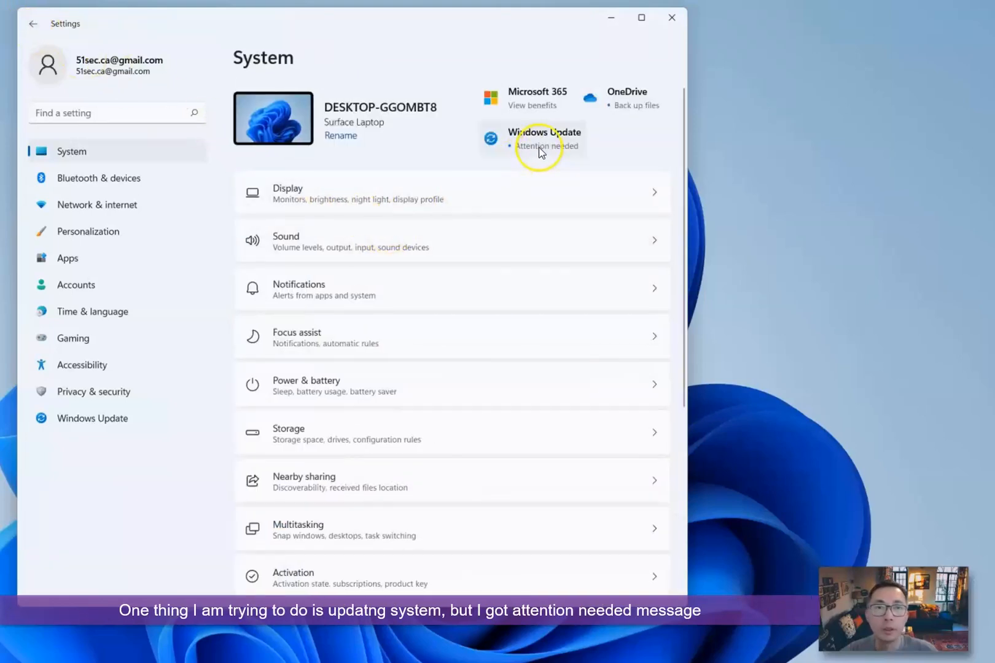
left_click(544, 137)
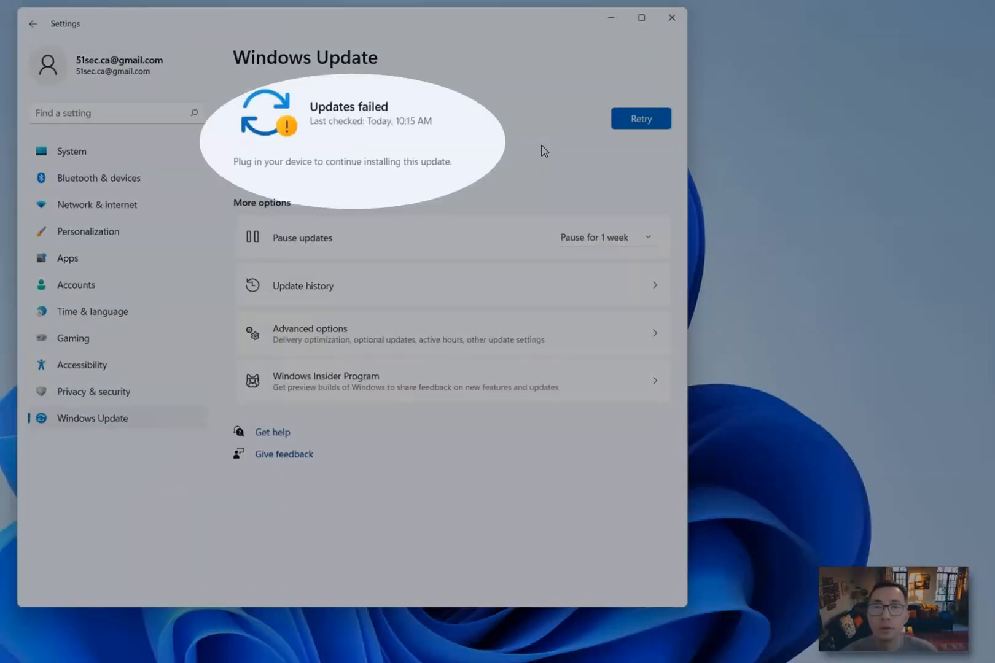
mouse_move(406, 115)
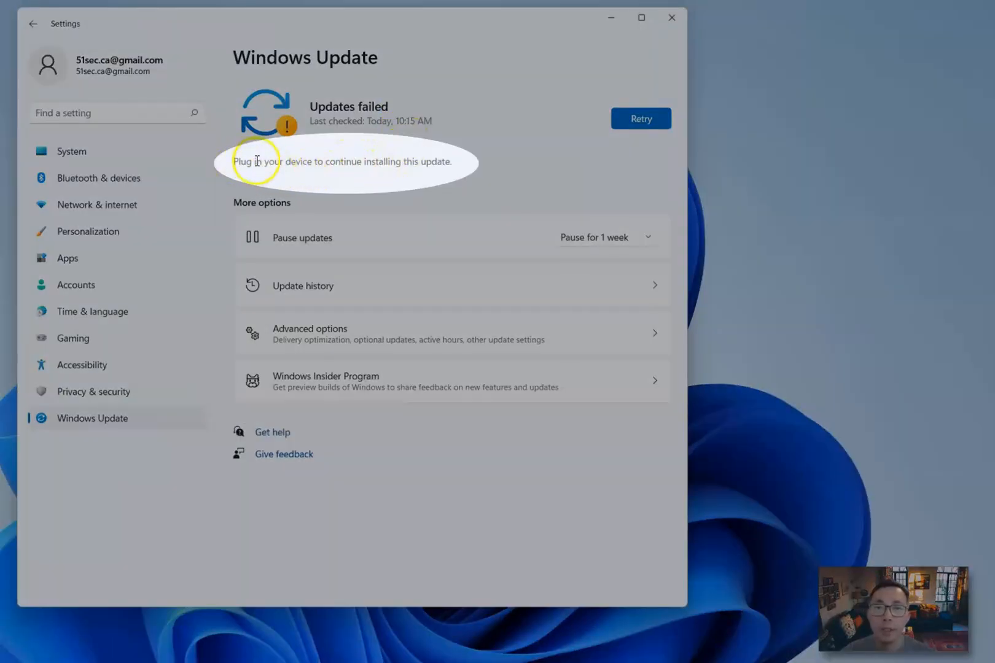
mouse_move(349, 159)
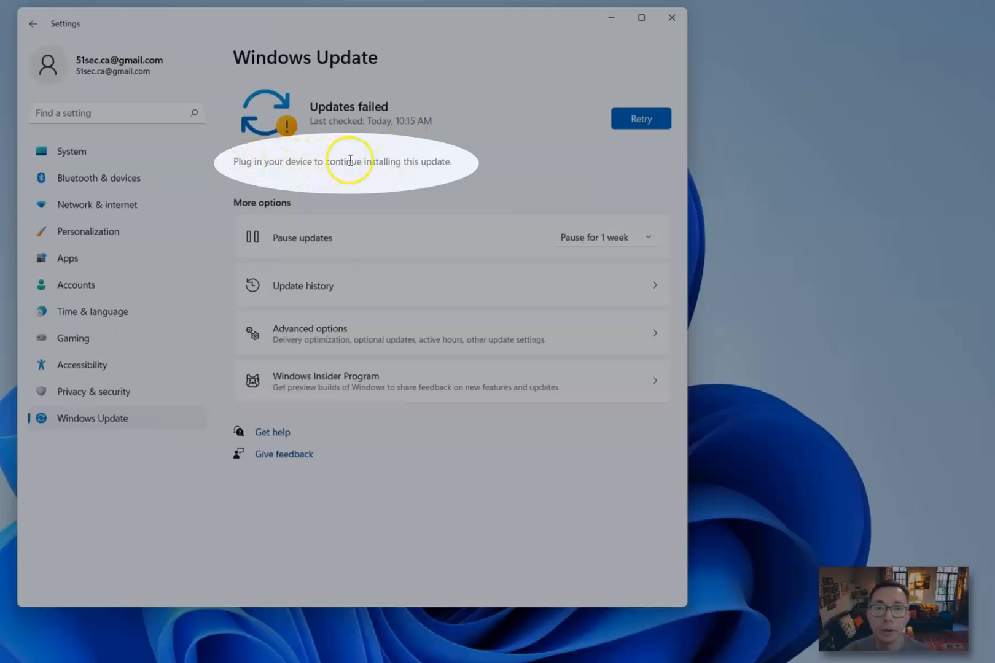
mouse_move(435, 163)
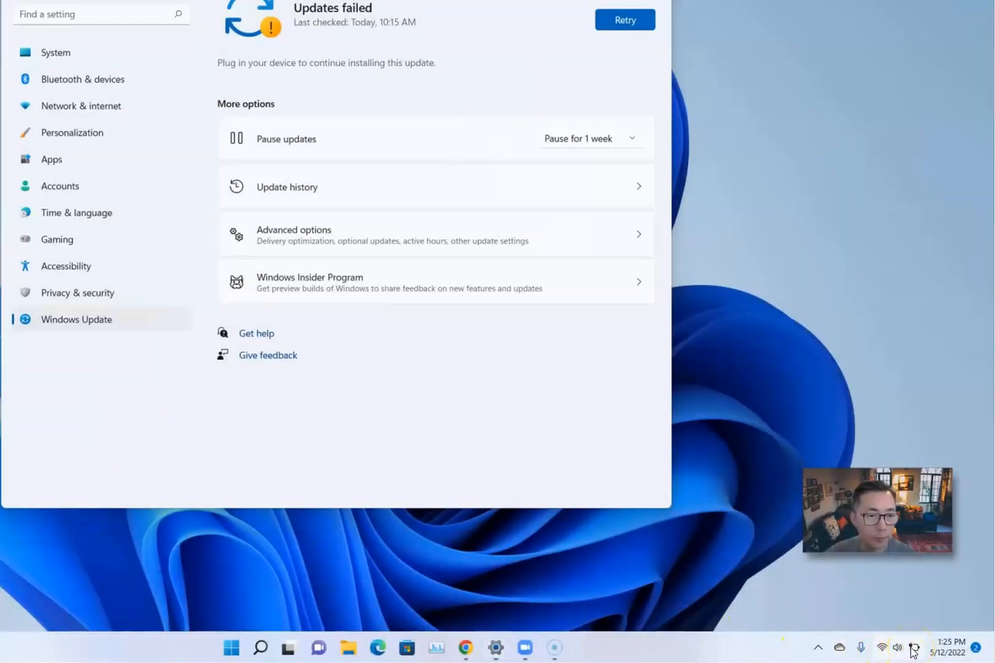
- Check the 0% battery in Quick Settings, then bring Chrome's plug-in error search results forward
left_click(895, 647)
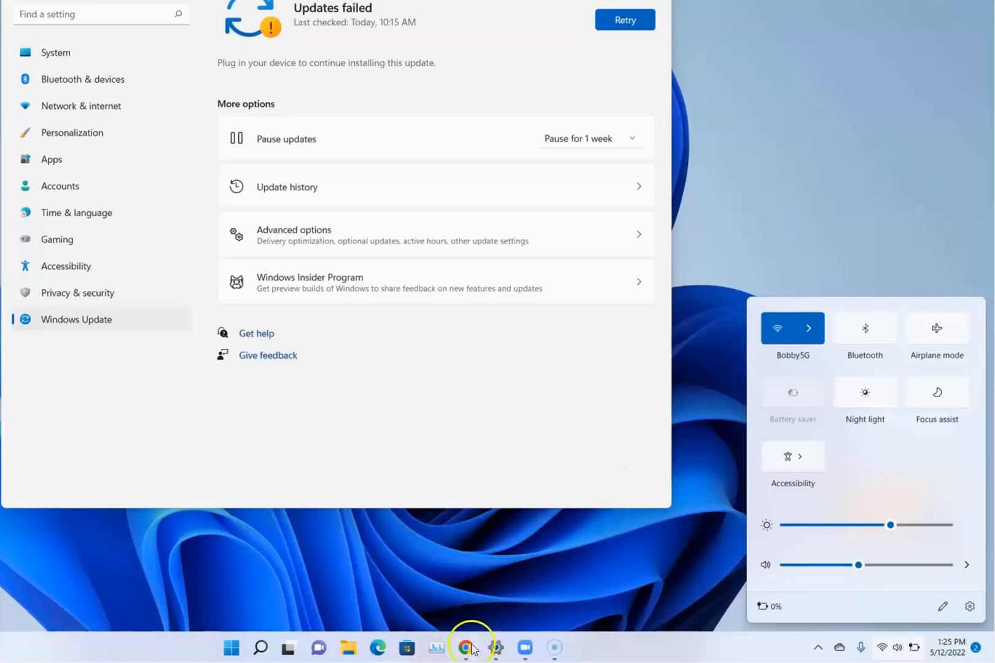
left_click(468, 647)
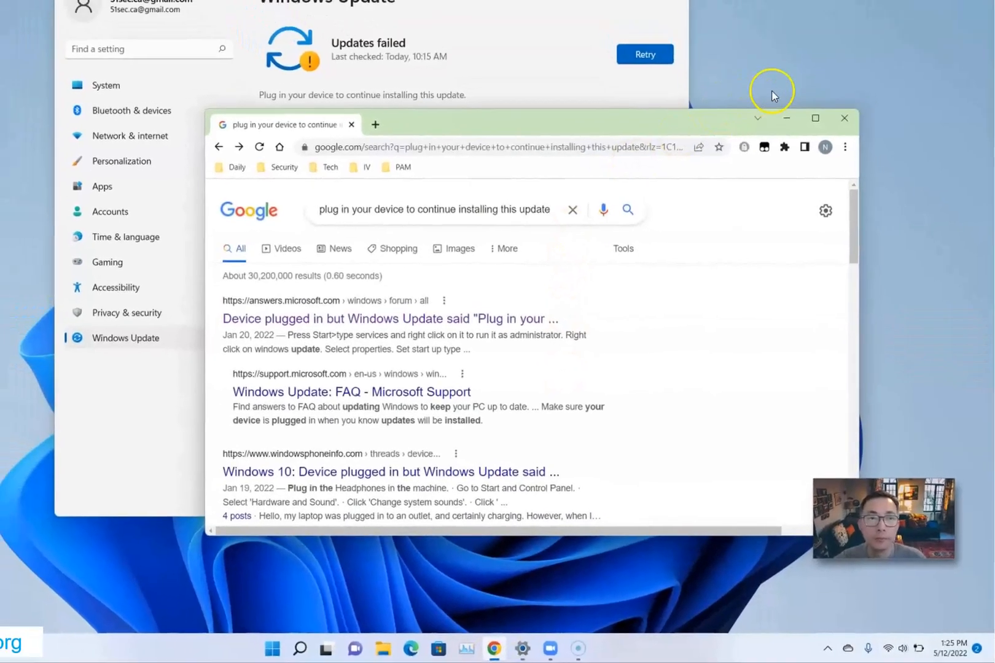
- Maximize Chrome, read the Microsoft Community thread on the plug-in error, and return to results
left_click(814, 118)
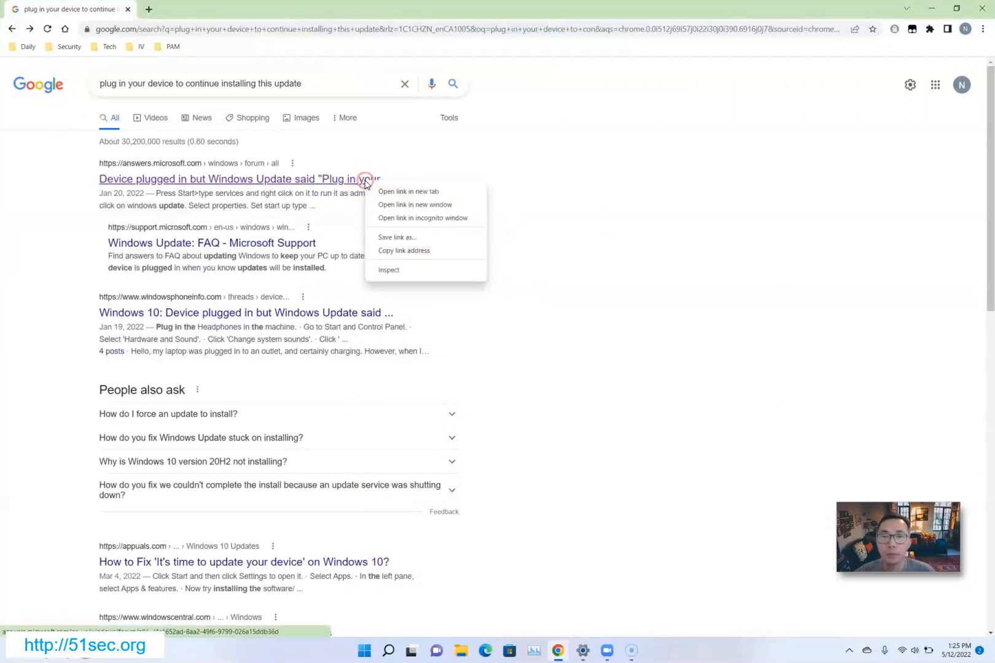
left_click(407, 192)
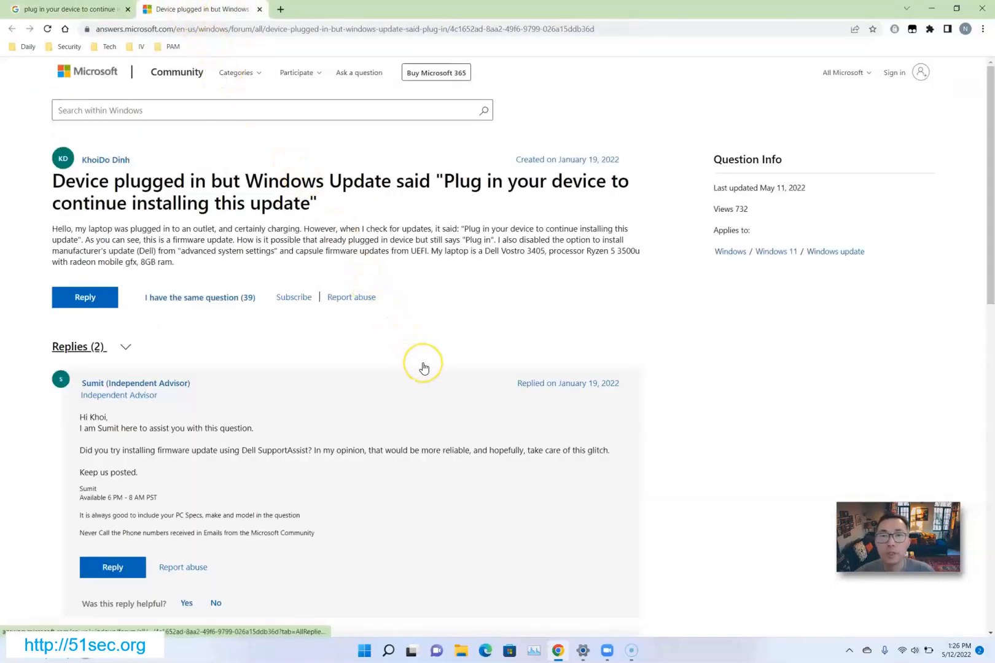
scroll("down", 3)
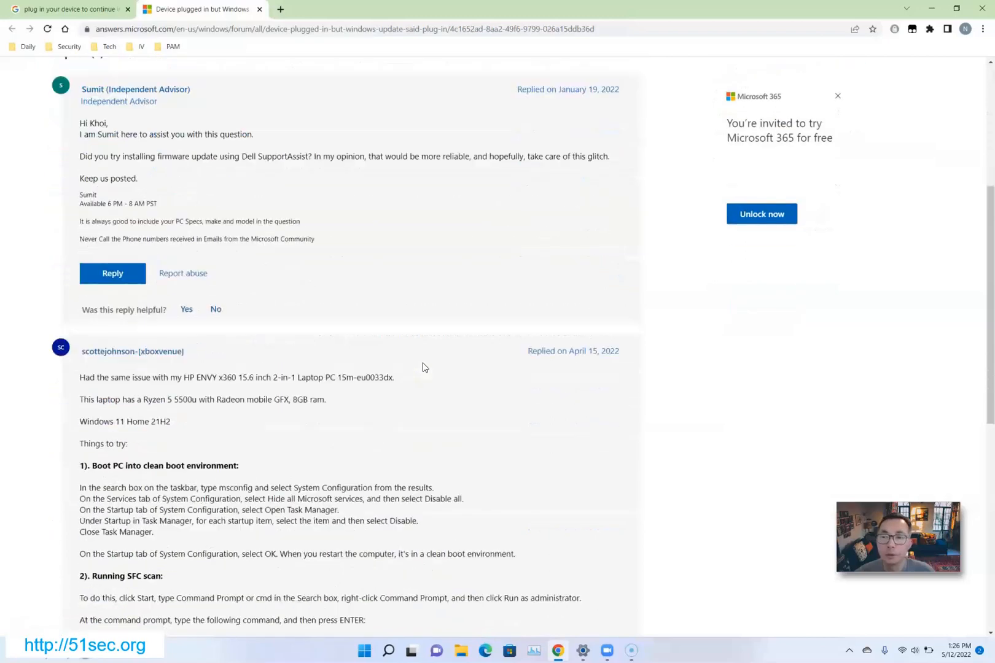
scroll("down", 3)
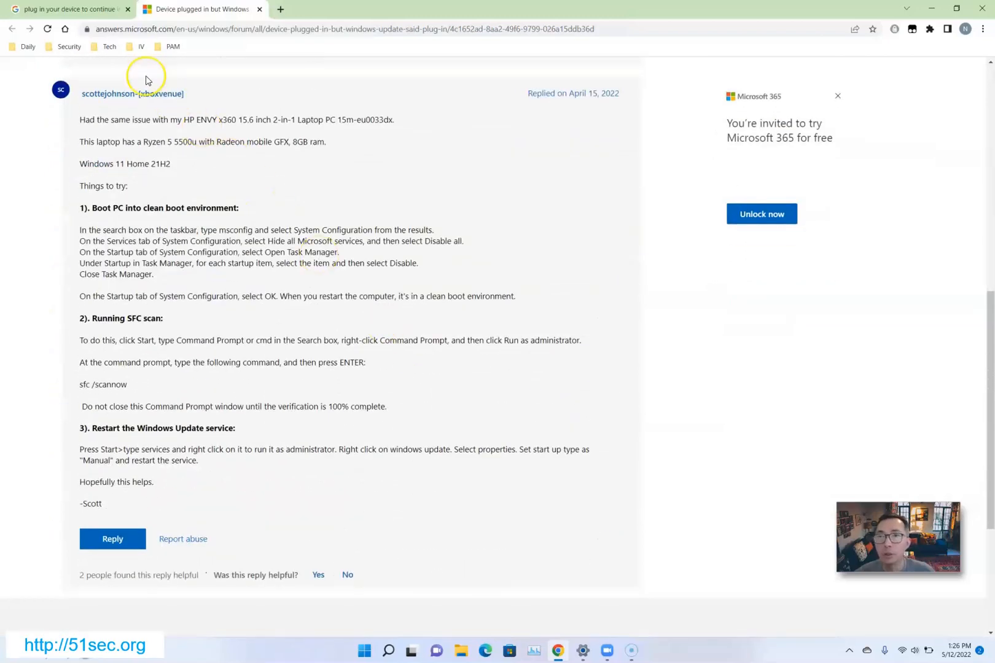
left_click(67, 8)
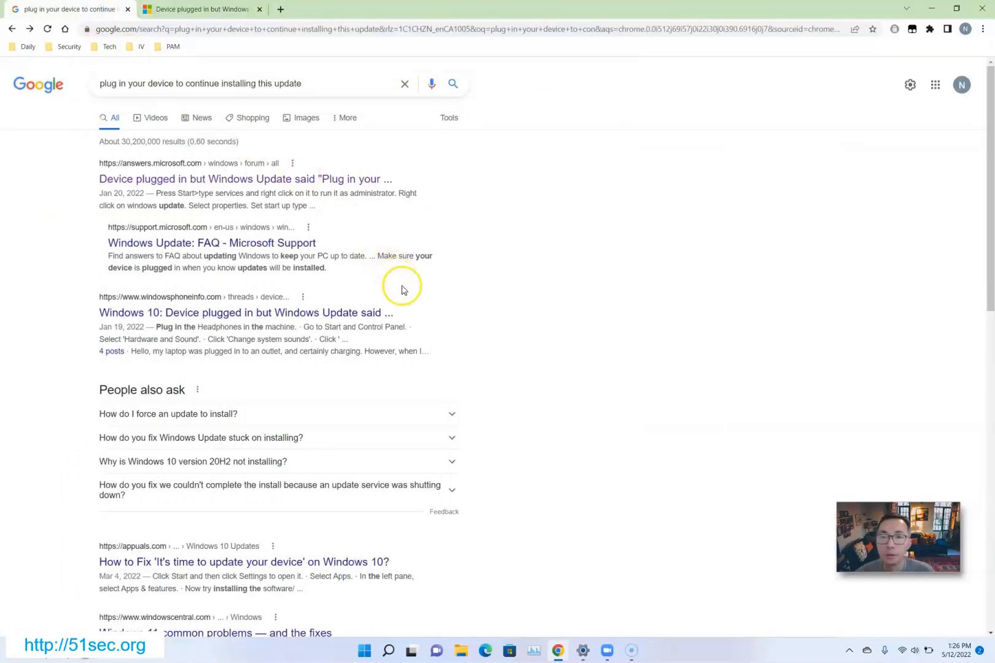
mouse_move(465, 437)
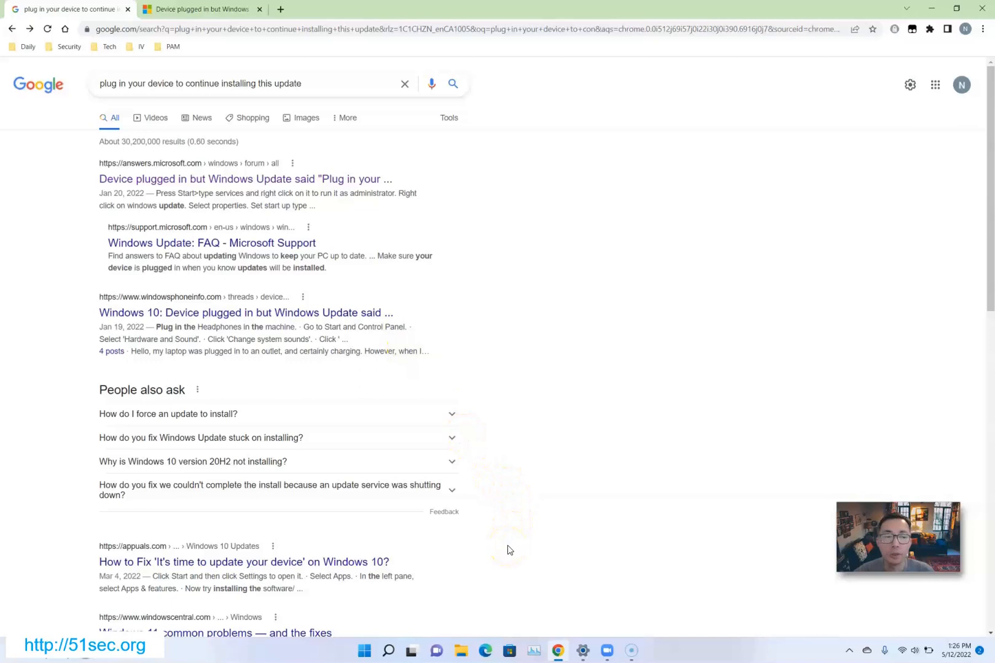
mouse_move(363, 651)
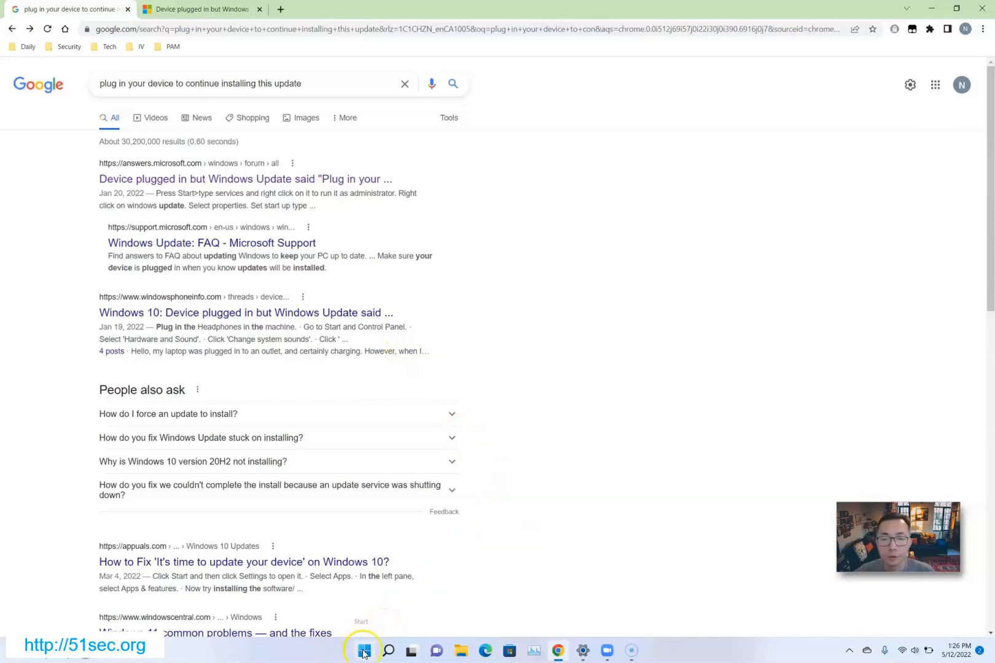
- Open Device Manager, expand Batteries, and select the Surface ACPI-Compliant Control Method Battery
right_click(363, 650)
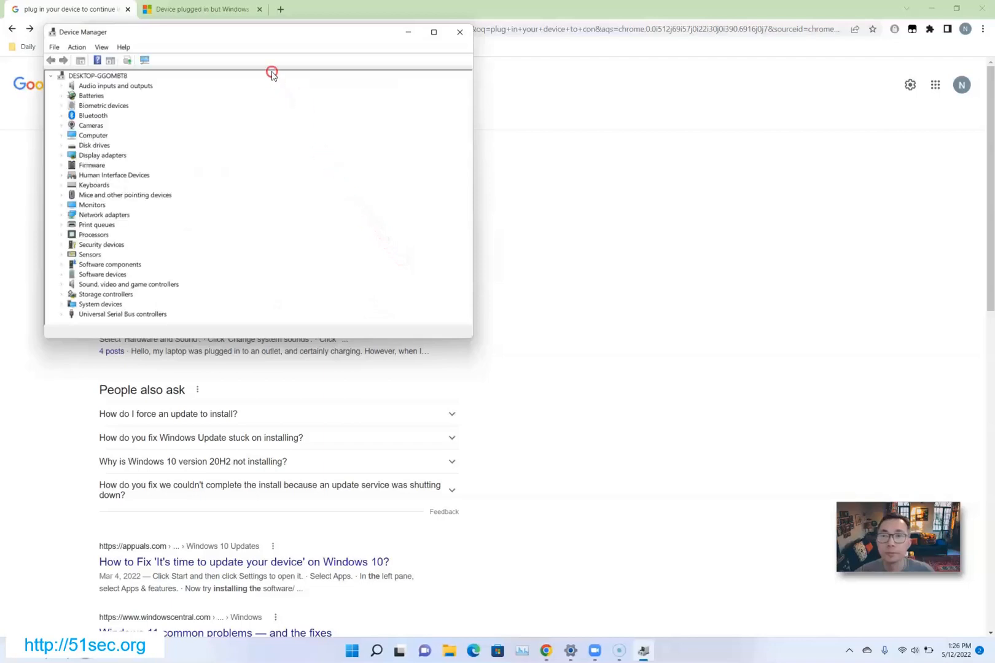
left_click_drag(271, 72, 394, 133)
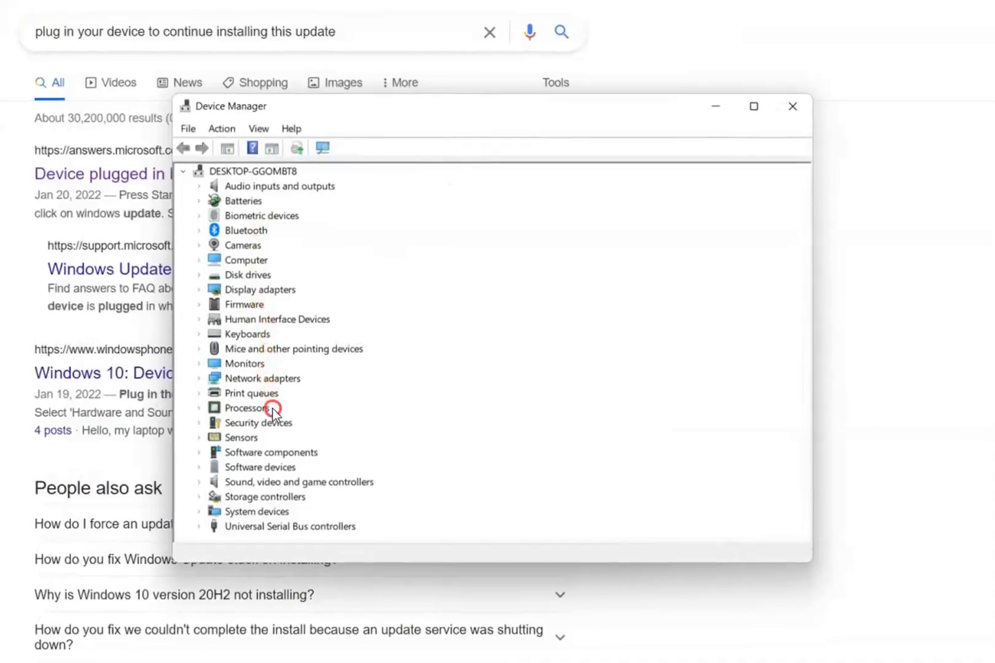
mouse_move(284, 520)
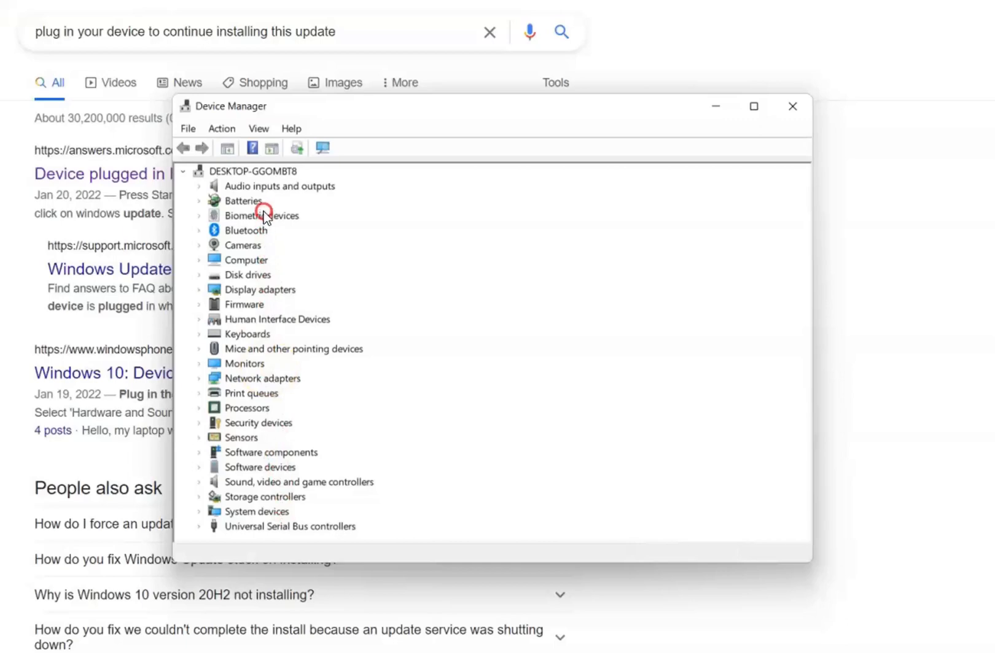
left_click(242, 200)
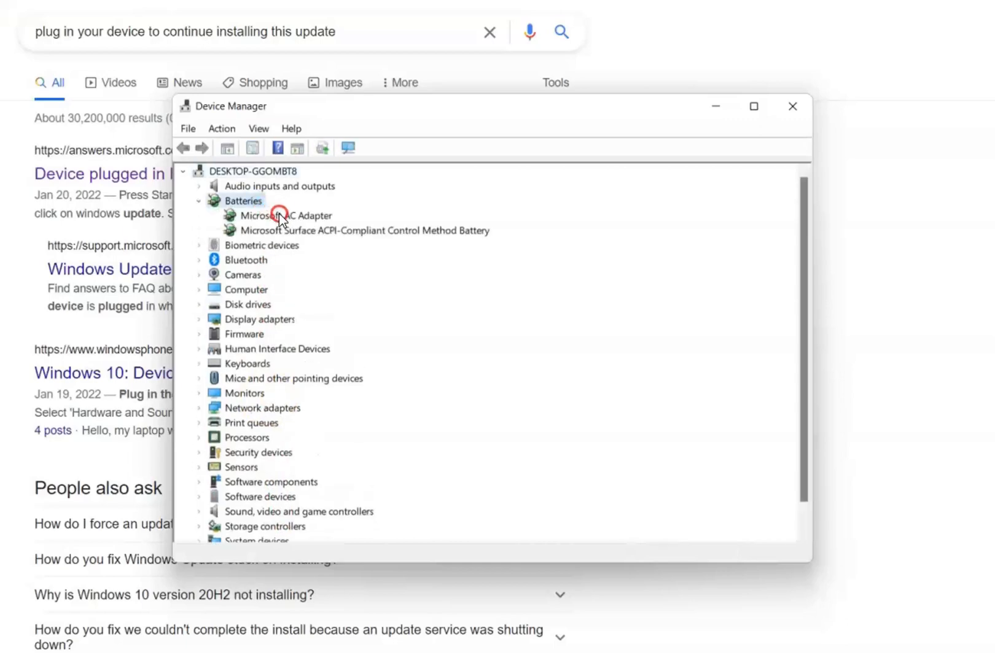
mouse_move(298, 220)
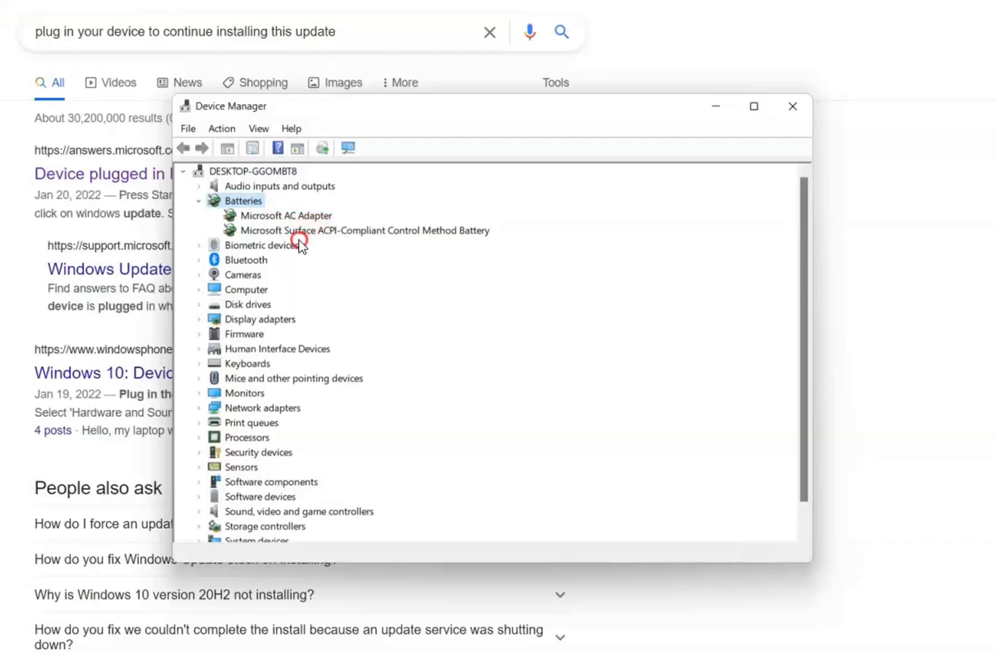
mouse_move(376, 243)
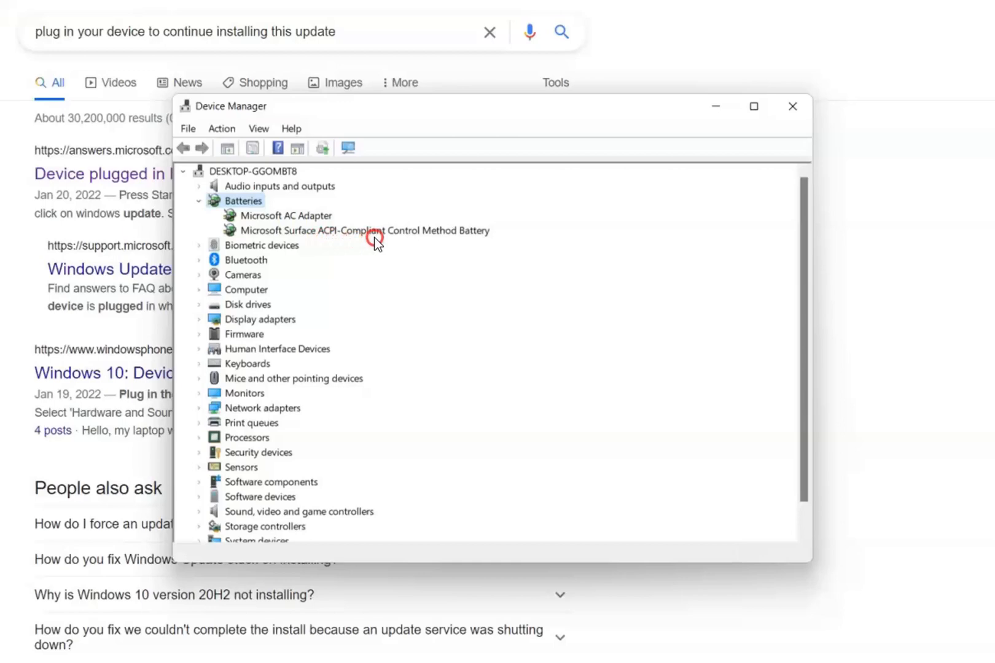
mouse_move(447, 244)
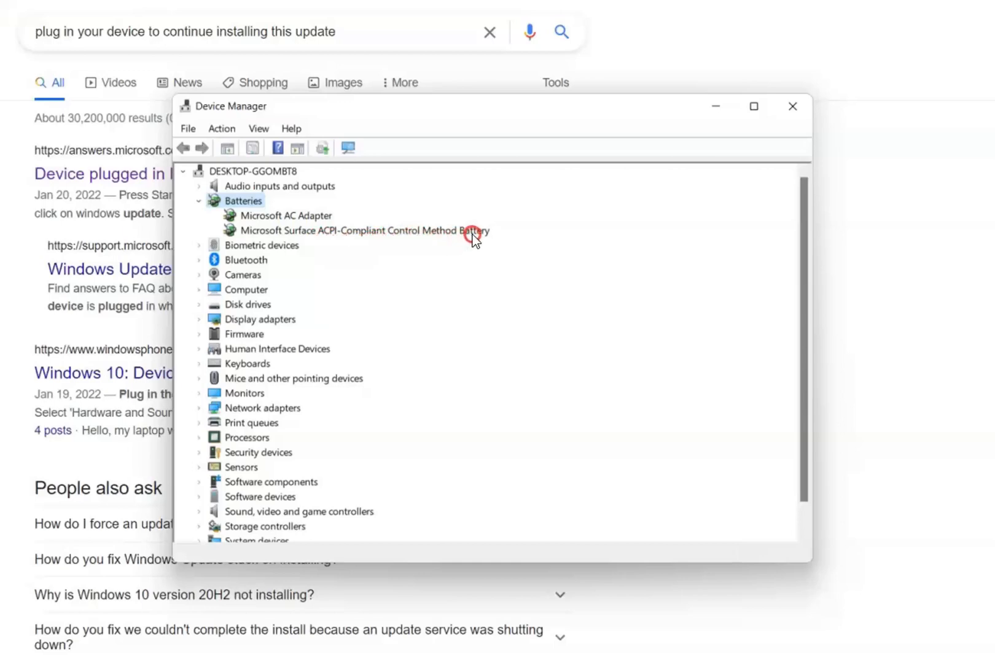
left_click(355, 231)
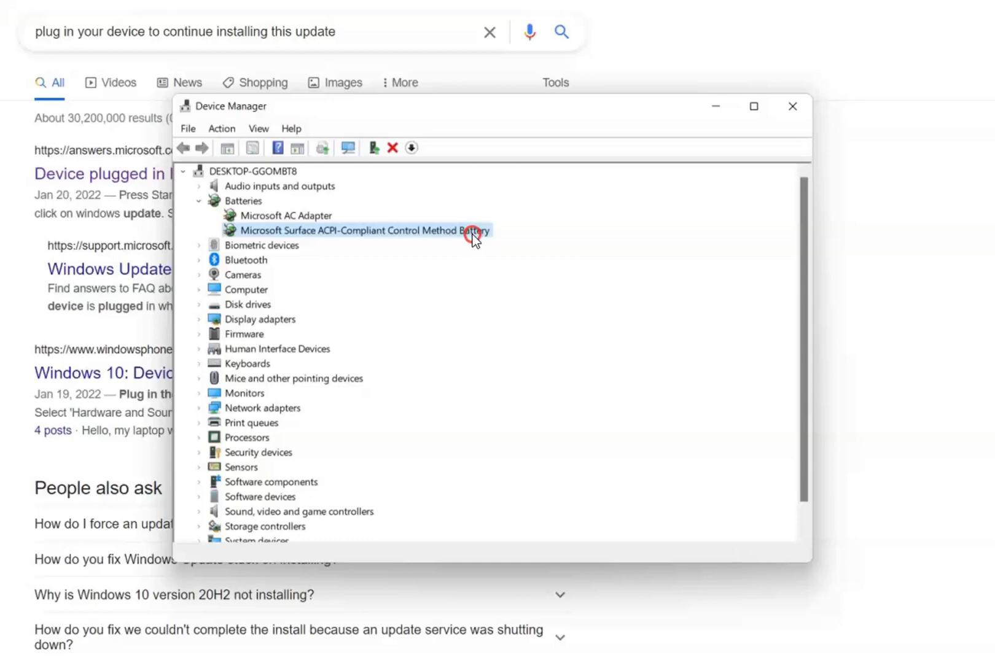
- Disable the Surface ACPI-Compliant Control Method Battery and confirm with Yes
right_click(358, 230)
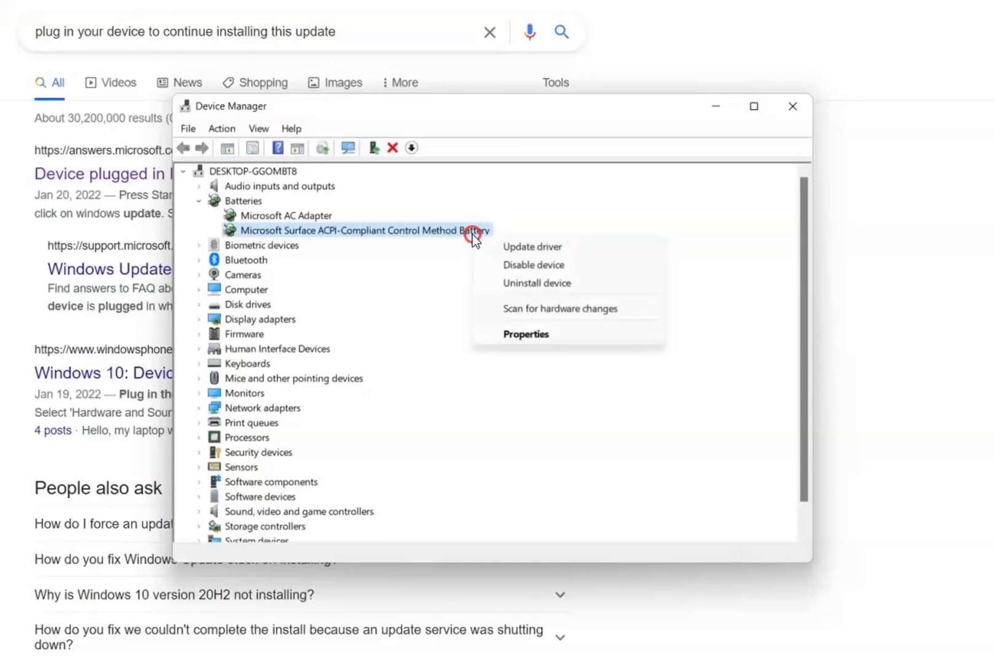
left_click(534, 265)
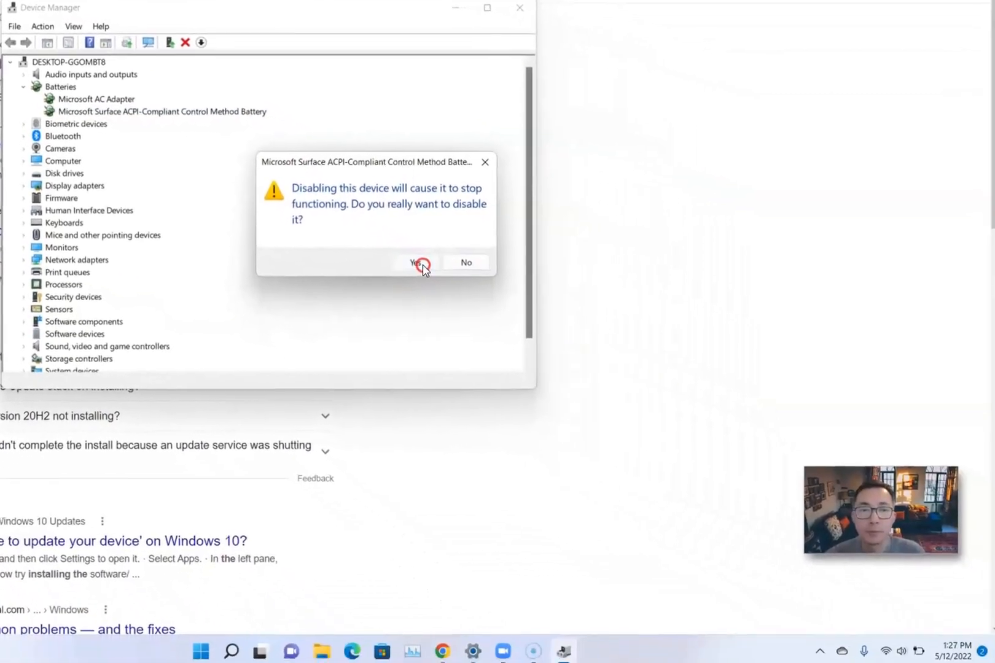
left_click(415, 262)
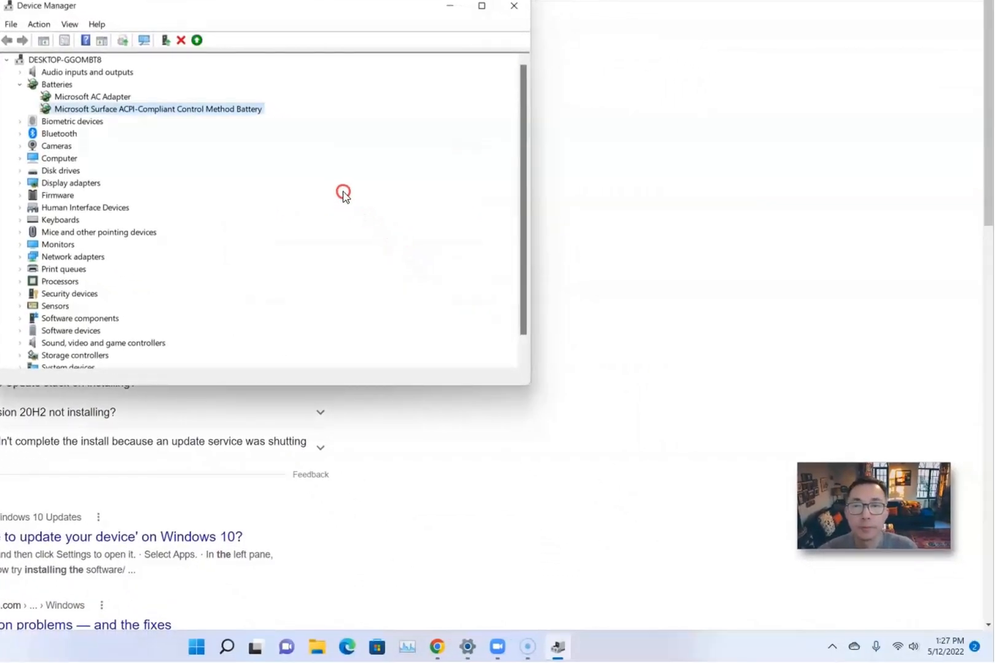
left_click(157, 109)
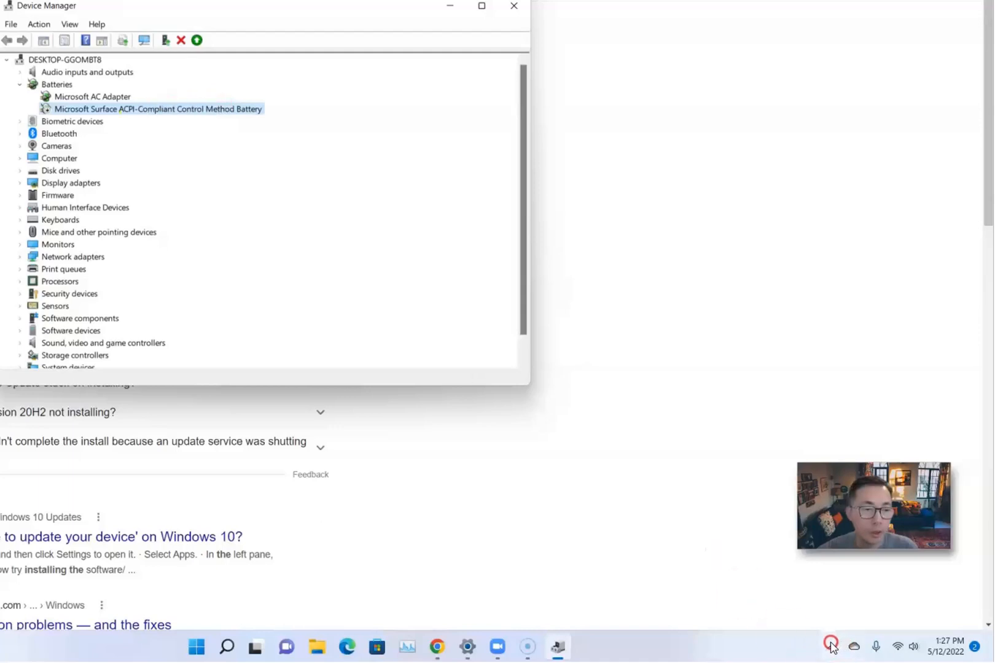
mouse_move(916, 625)
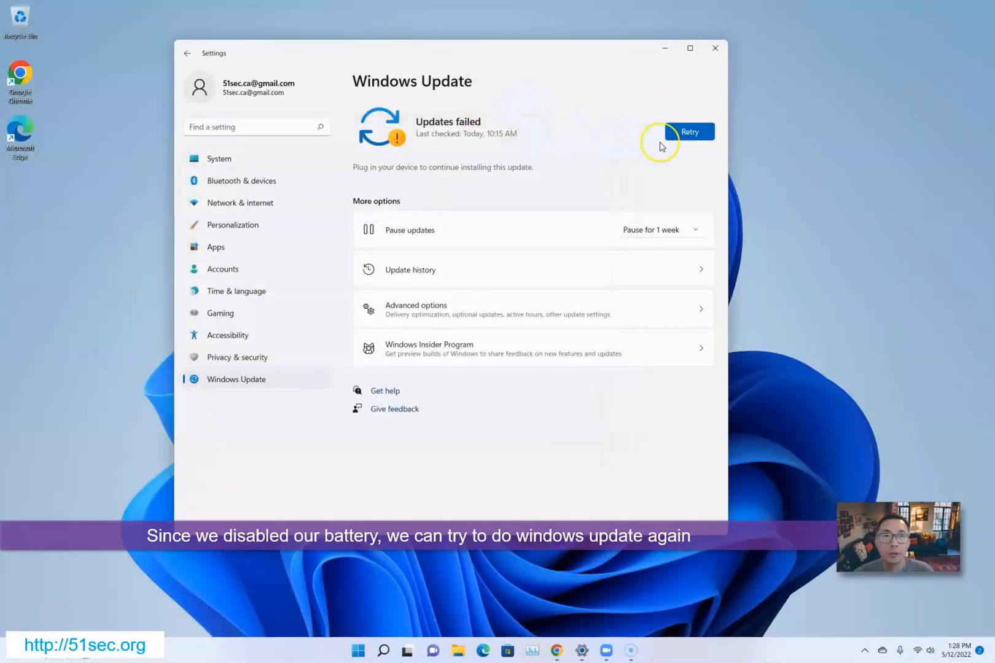
- Retry the failed update, then run Check for updates again
left_click(689, 132)
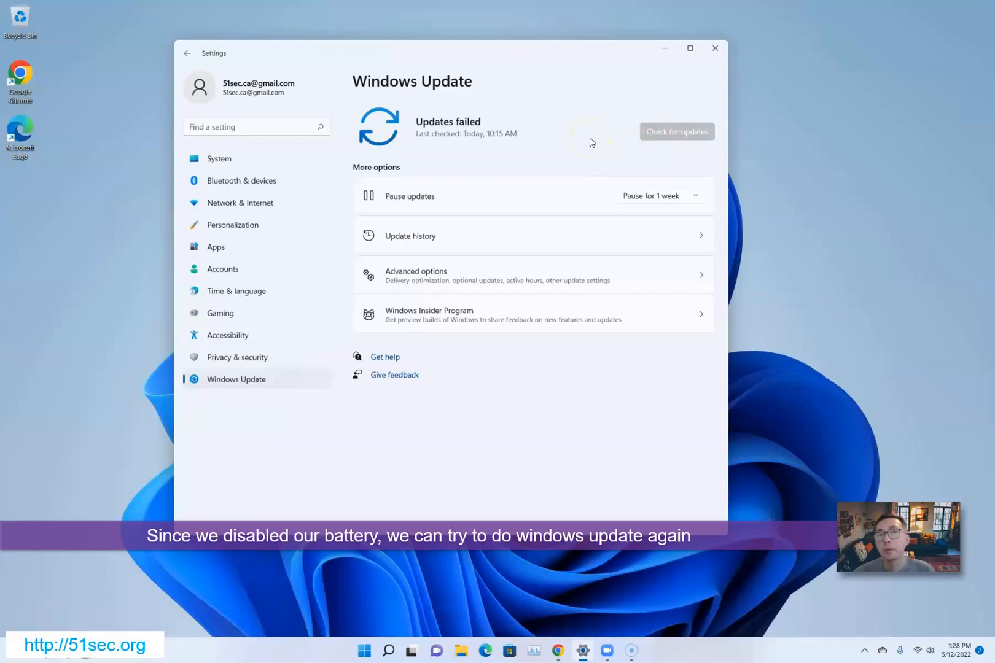
left_click(676, 132)
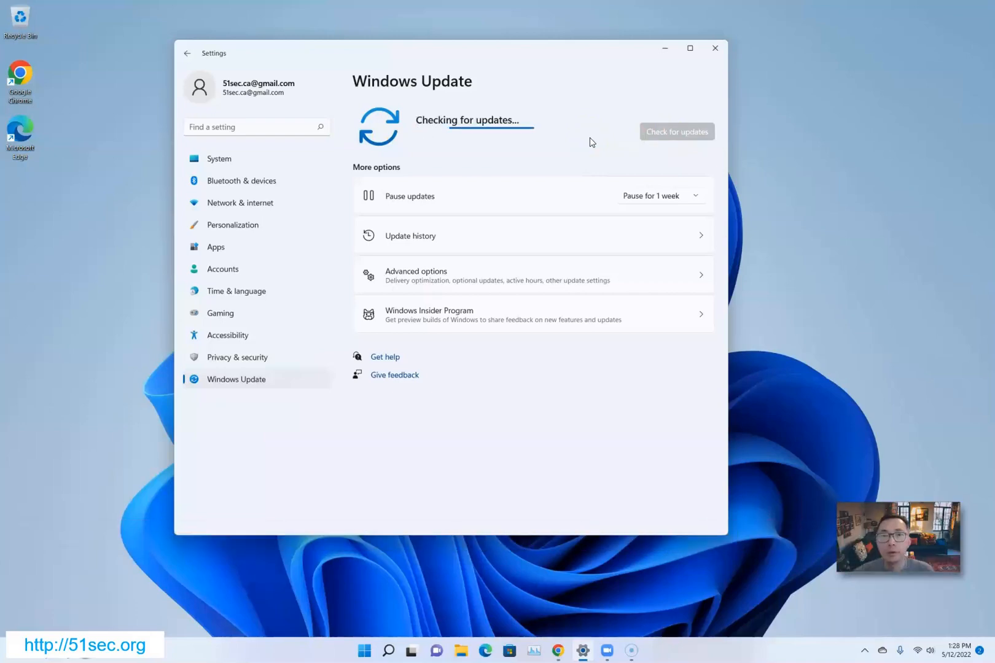